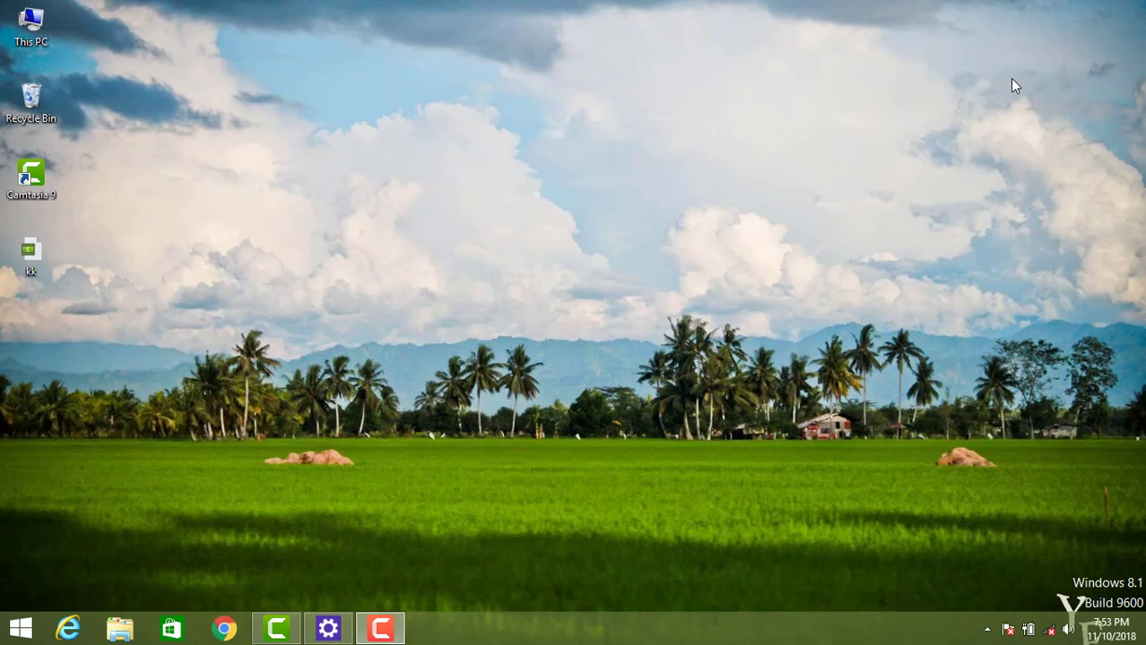
mouse_move(423, 249)
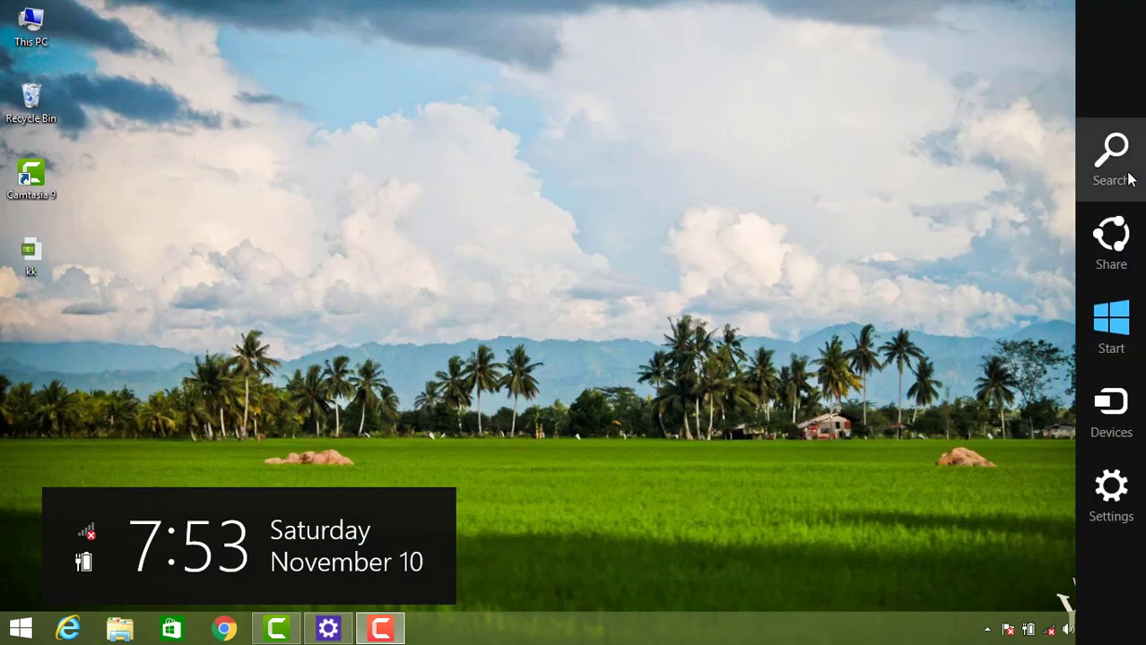
Search Windows for "android Studio" and launch Android Studio
left_click(1111, 157)
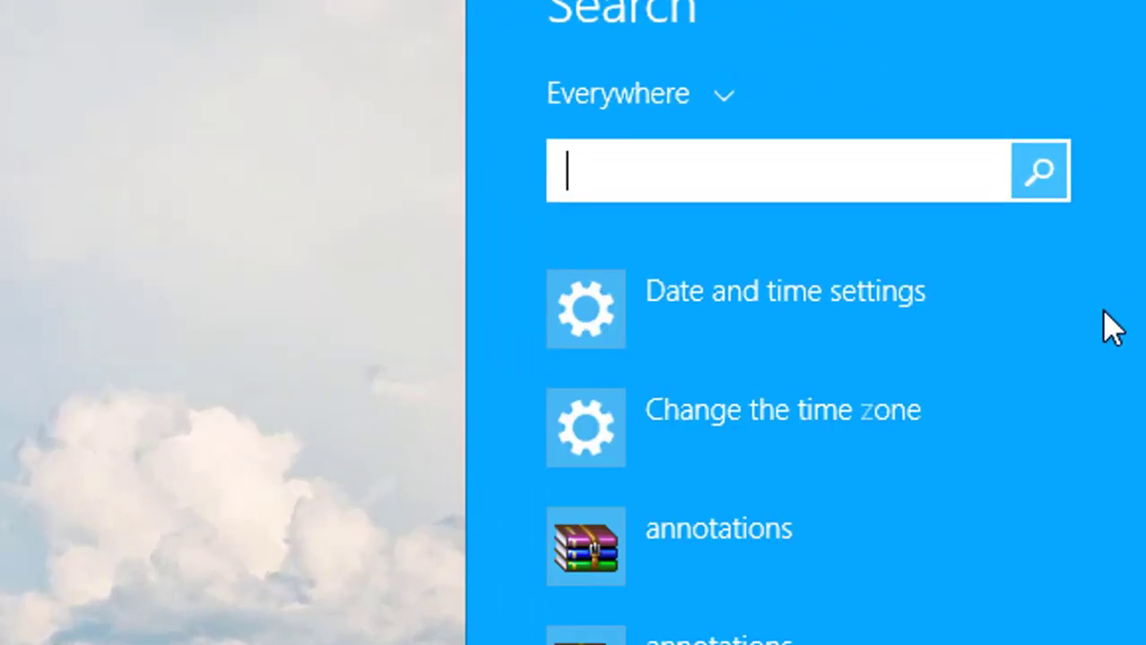
type("android Studio")
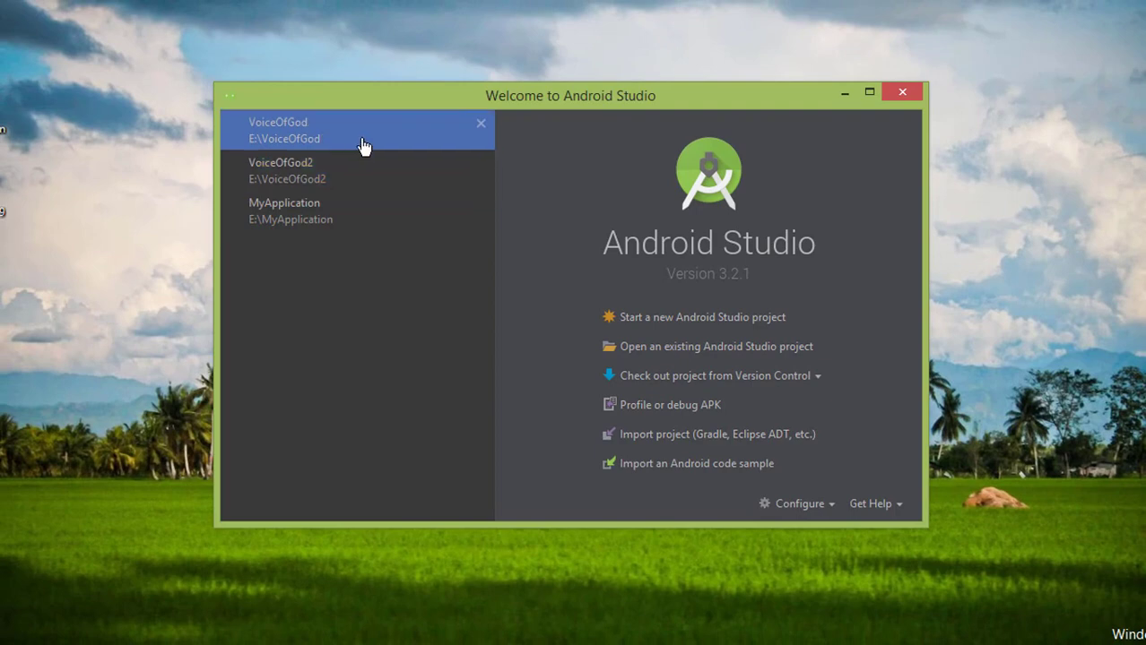
mouse_move(355, 168)
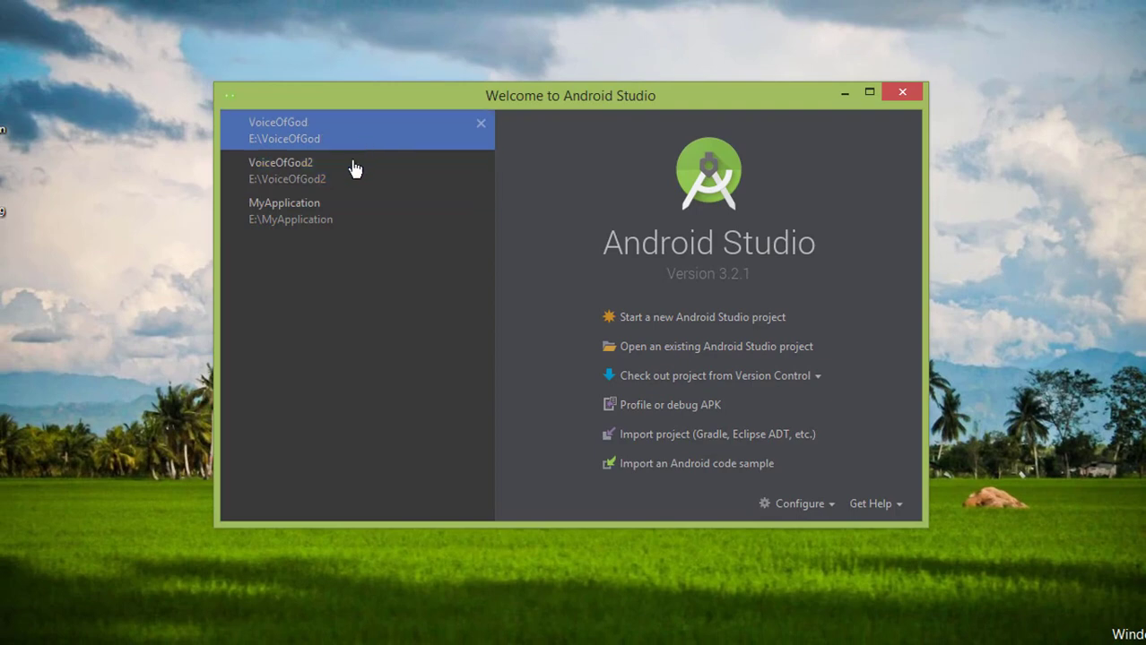
Open the MyApplication project from the recent projects list
left_click(285, 211)
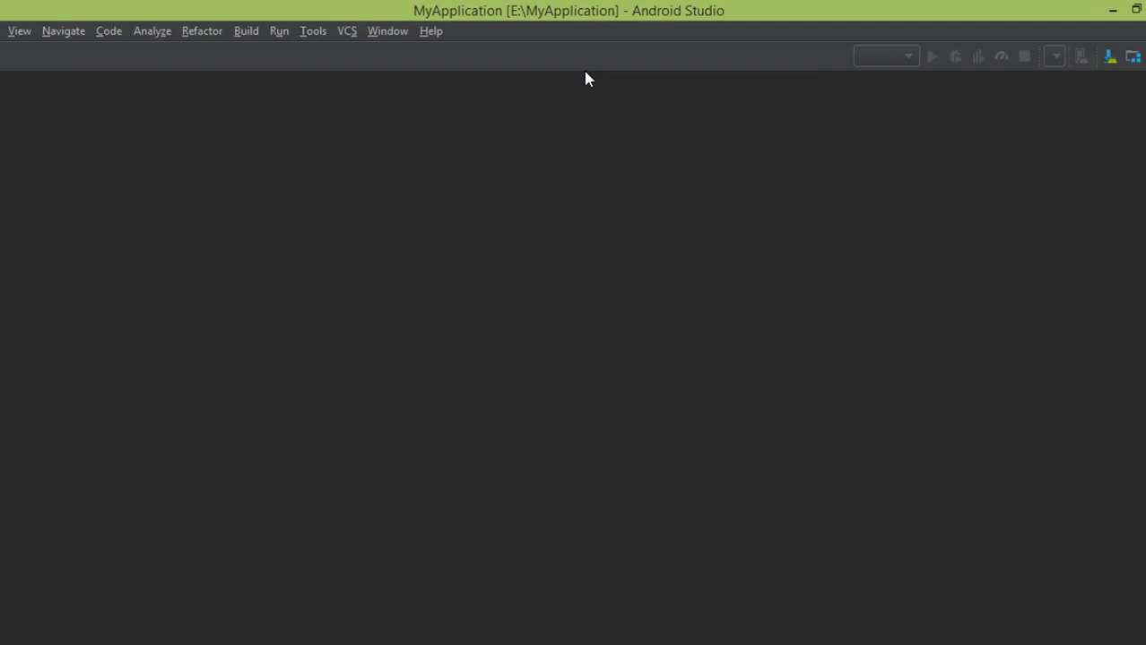
mouse_move(457, 223)
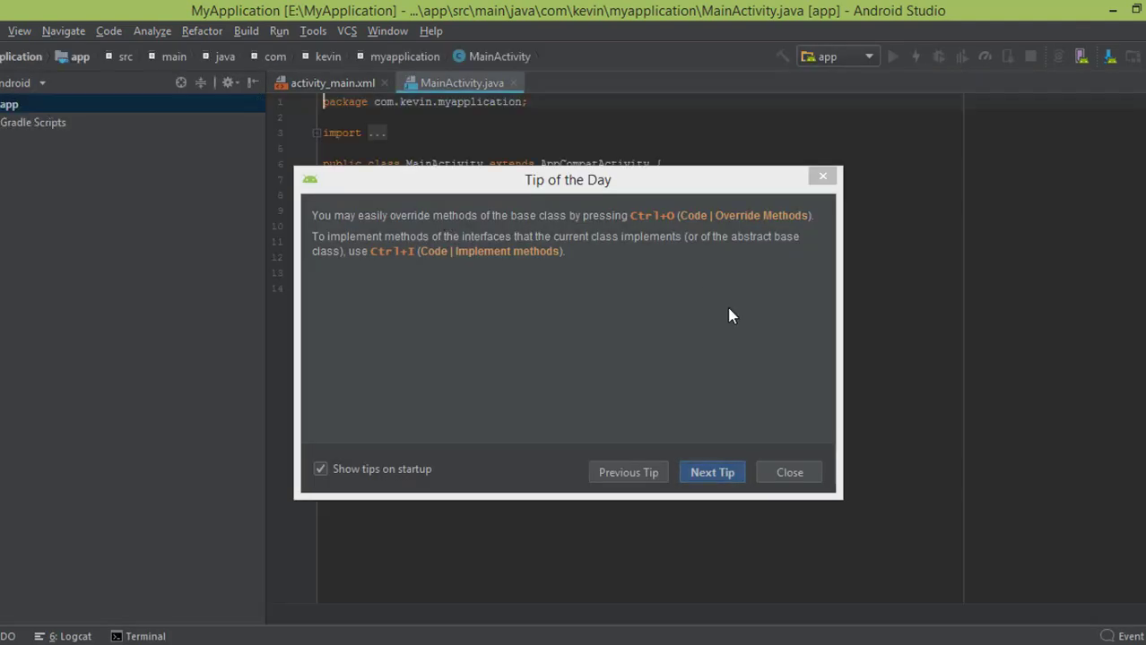
Dismiss the Tip of the Day and, once loaded, expand the File menu
left_click(788, 472)
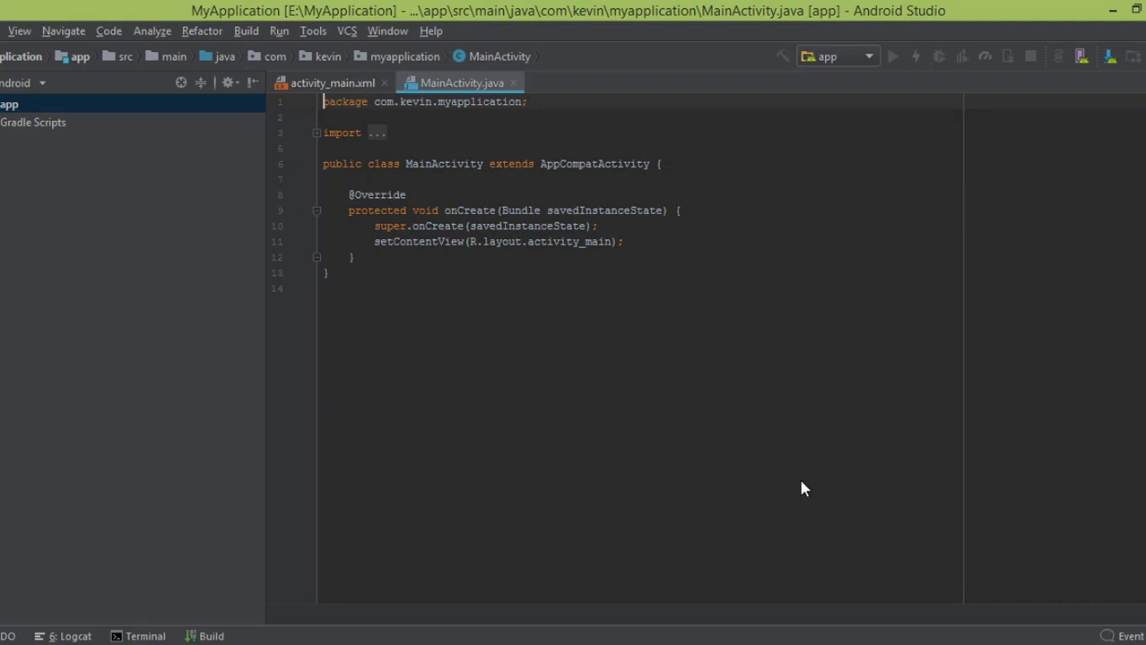
mouse_move(544, 421)
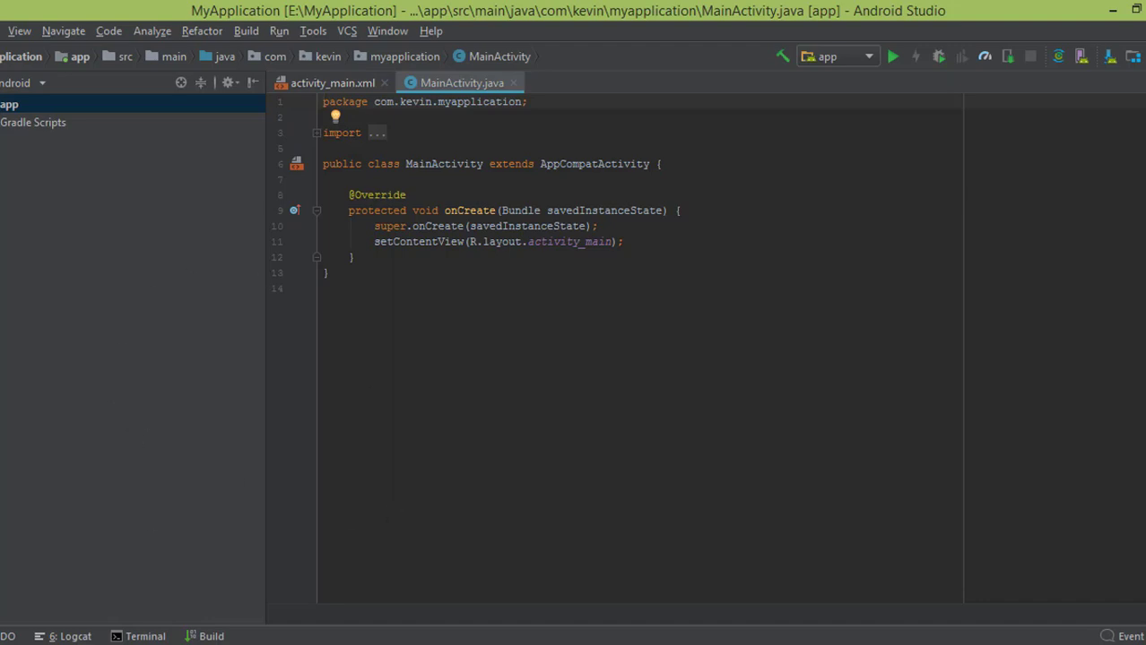
left_click(19, 31)
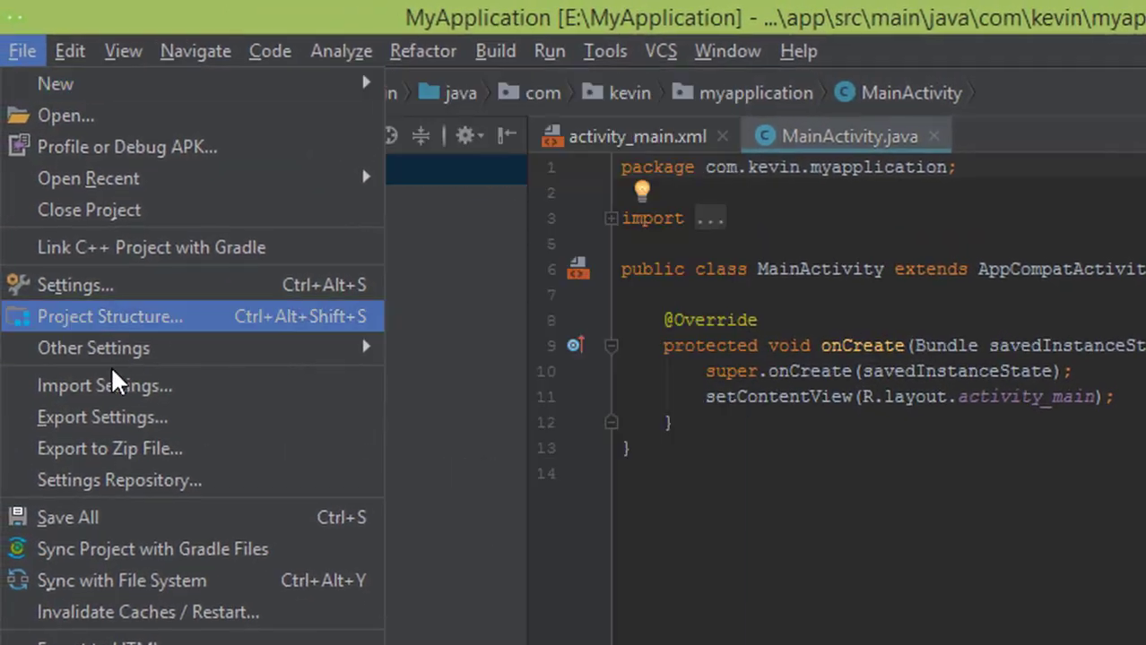
mouse_move(95, 285)
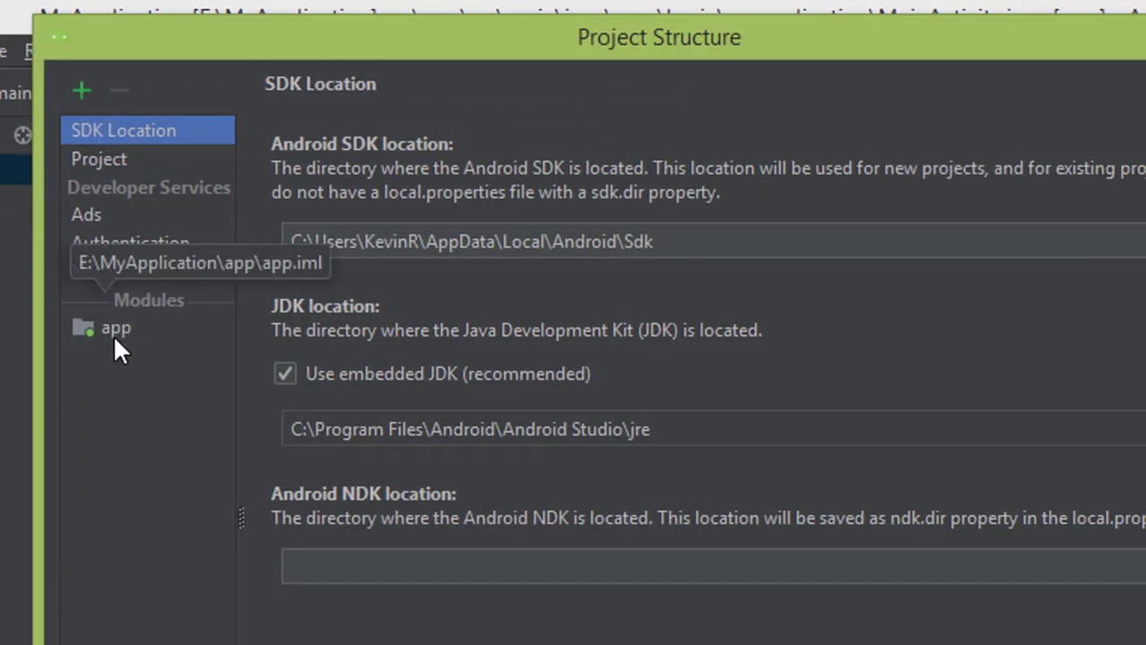
Select the app module in Project Structure and list its Min Sdk Version options
left_click(115, 327)
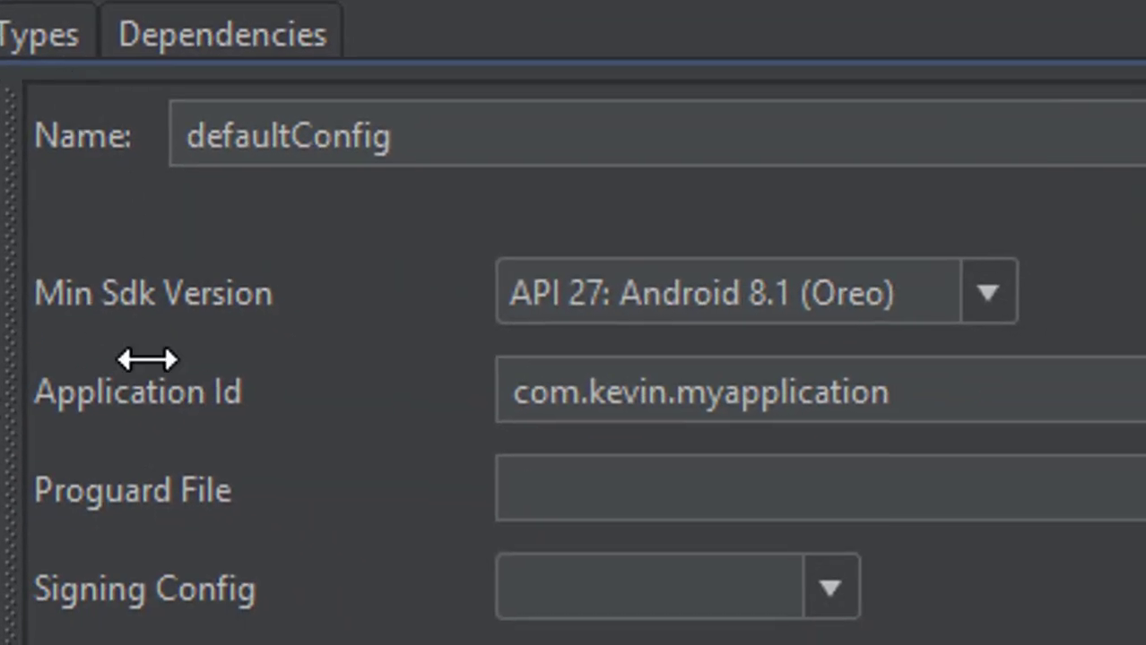
mouse_move(45, 314)
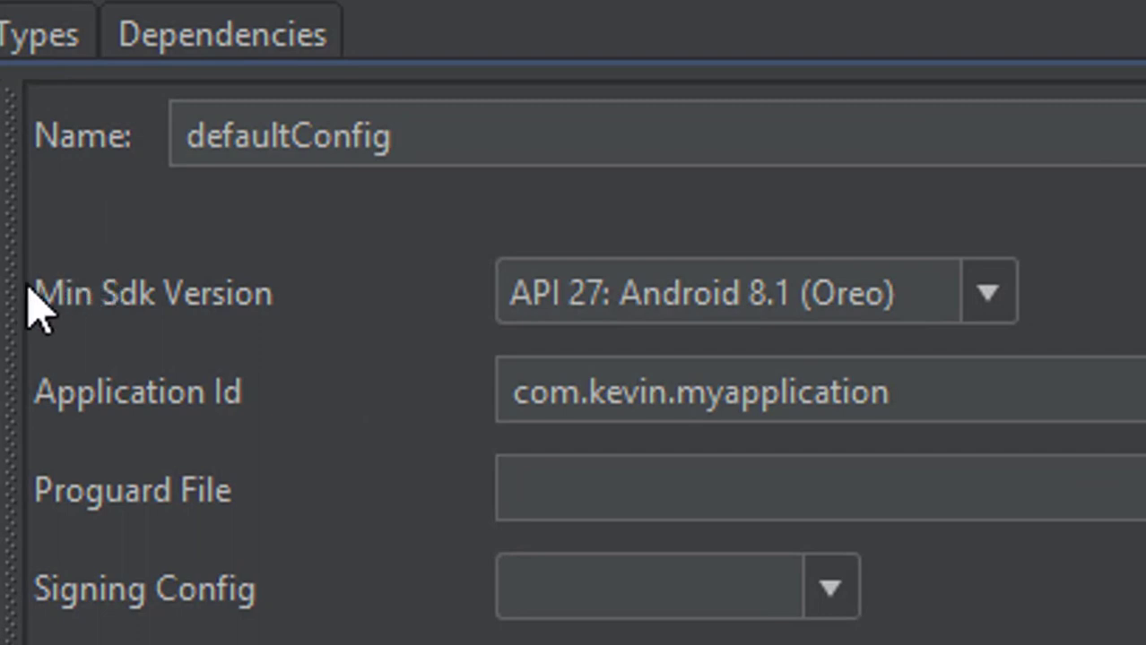
mouse_move(69, 349)
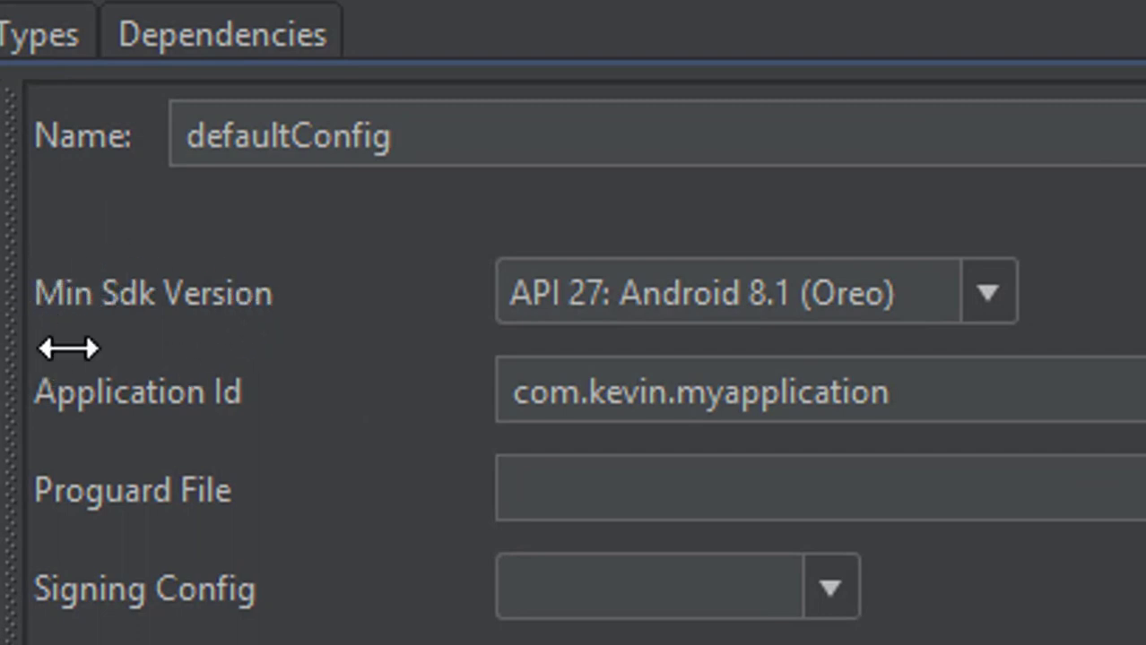
mouse_move(752, 305)
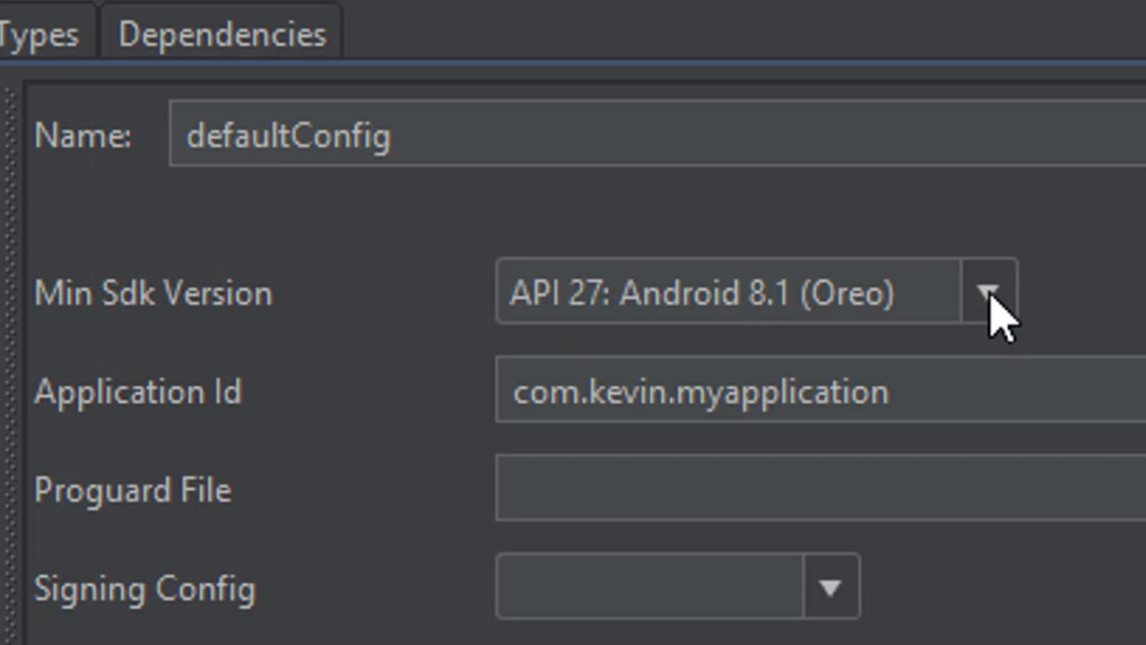
mouse_move(589, 293)
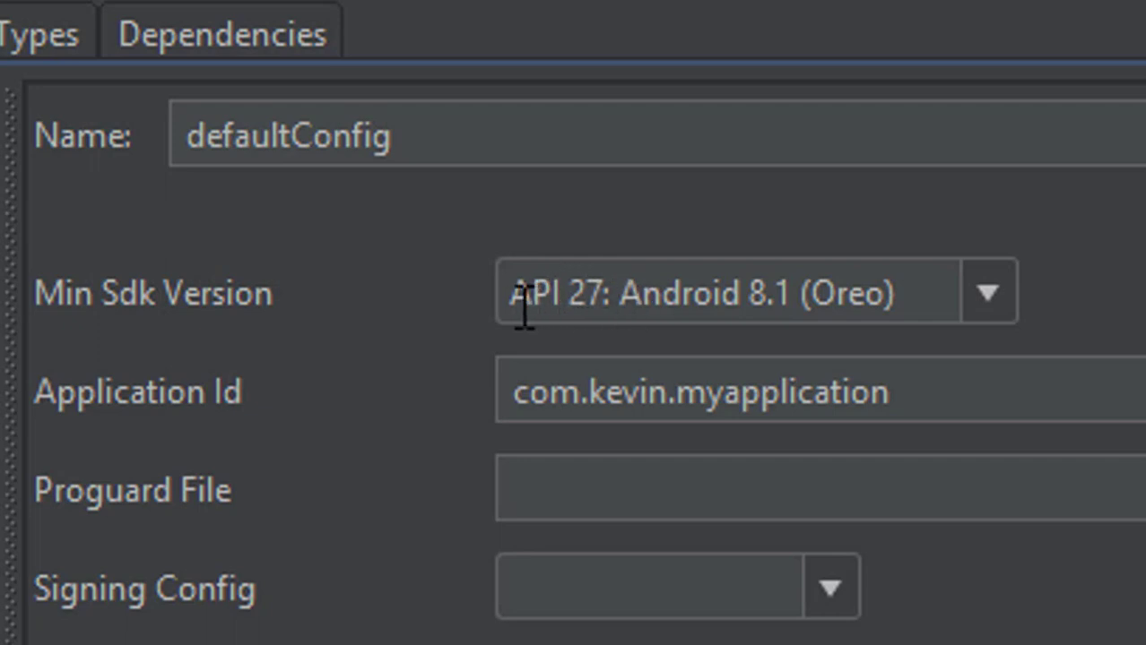
mouse_move(632, 309)
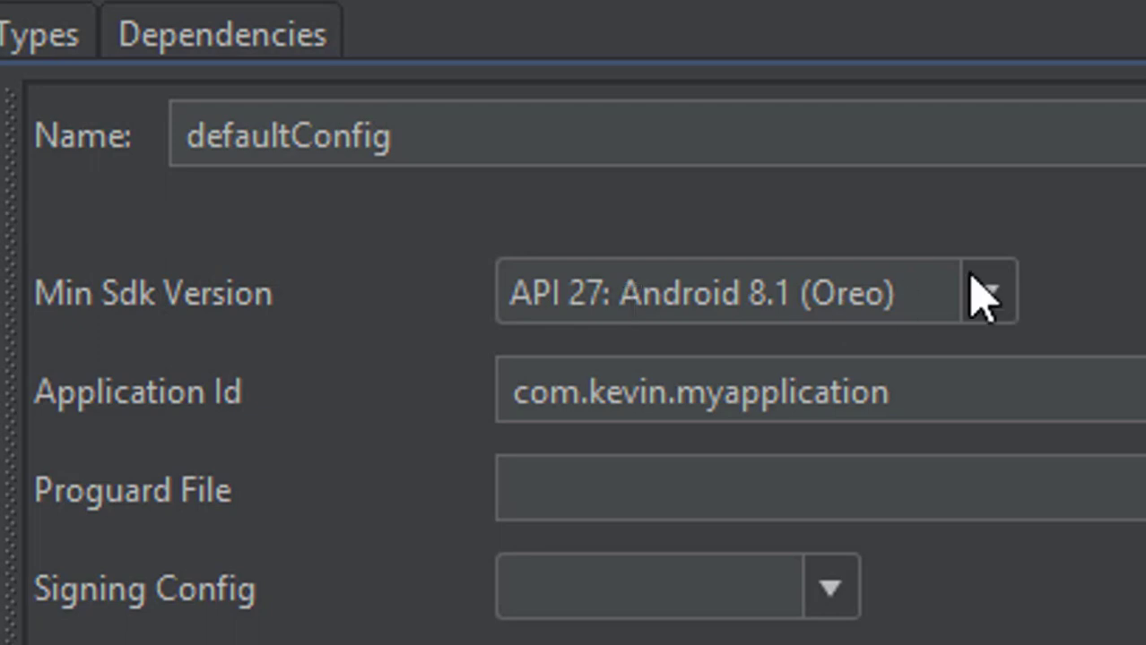
left_click(987, 292)
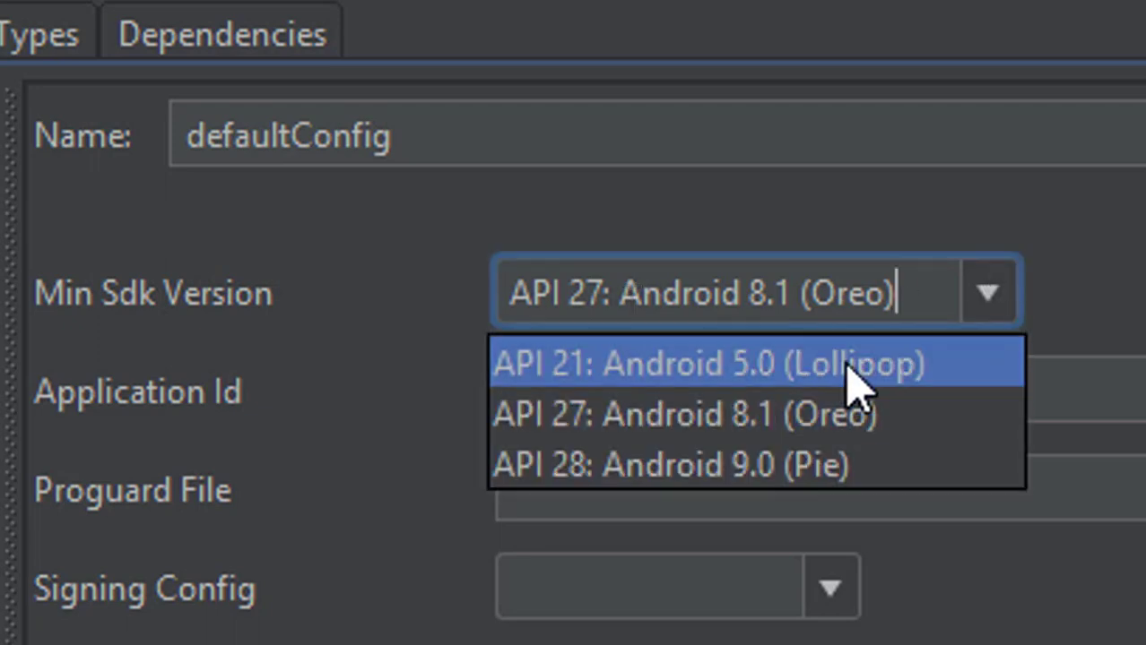
mouse_move(784, 403)
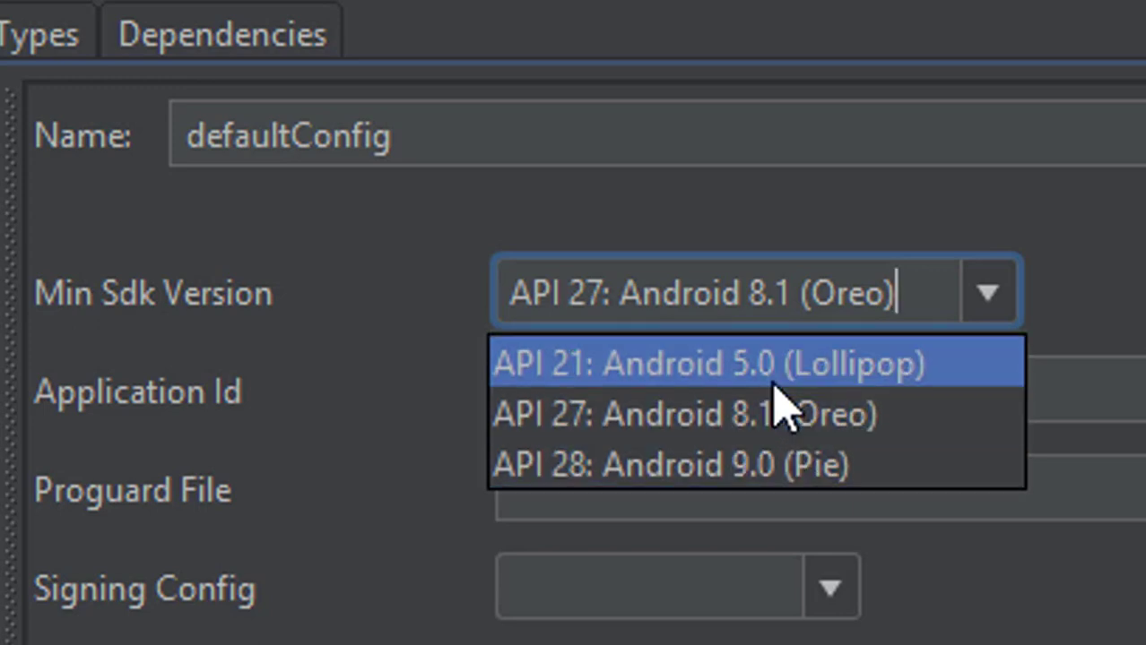
mouse_move(735, 484)
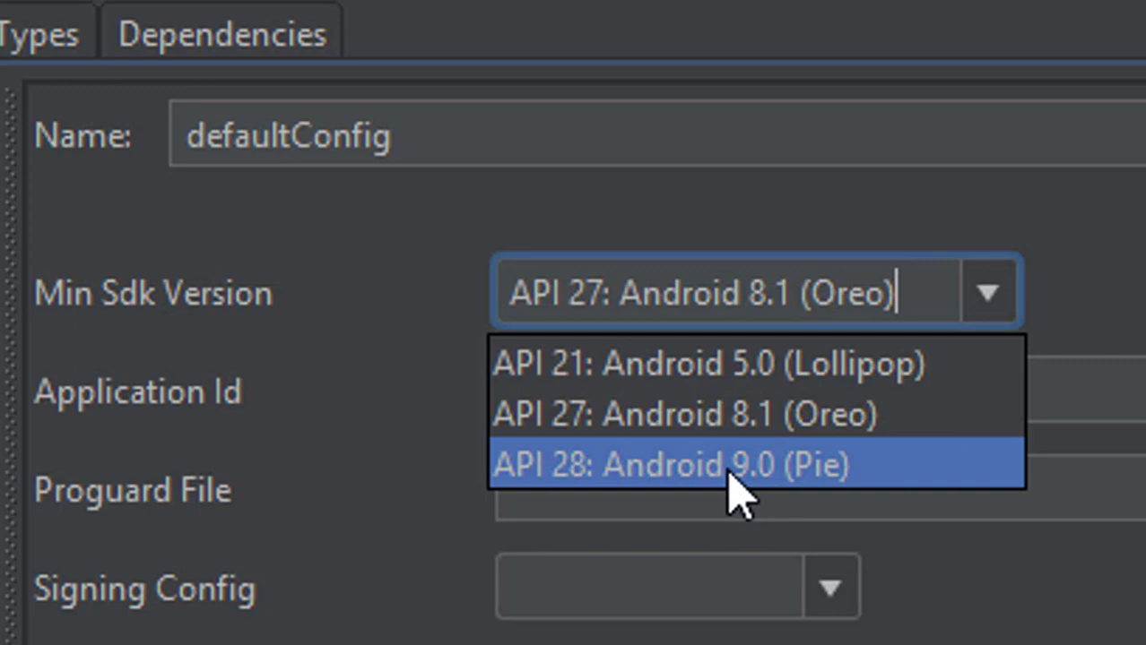
mouse_move(614, 462)
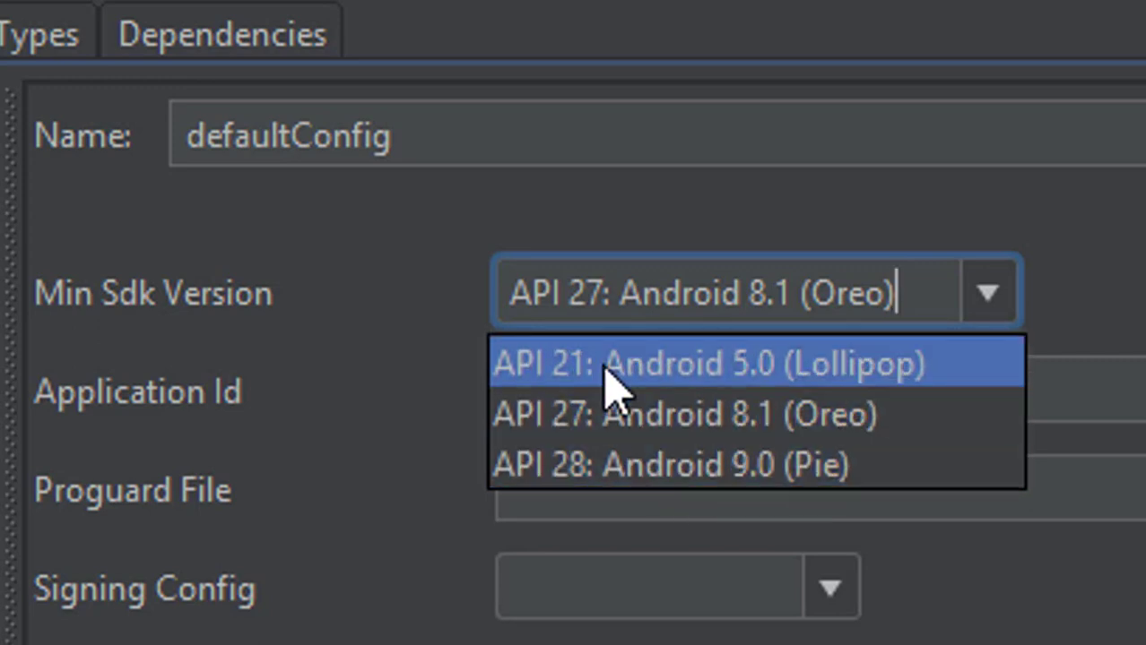
mouse_move(592, 439)
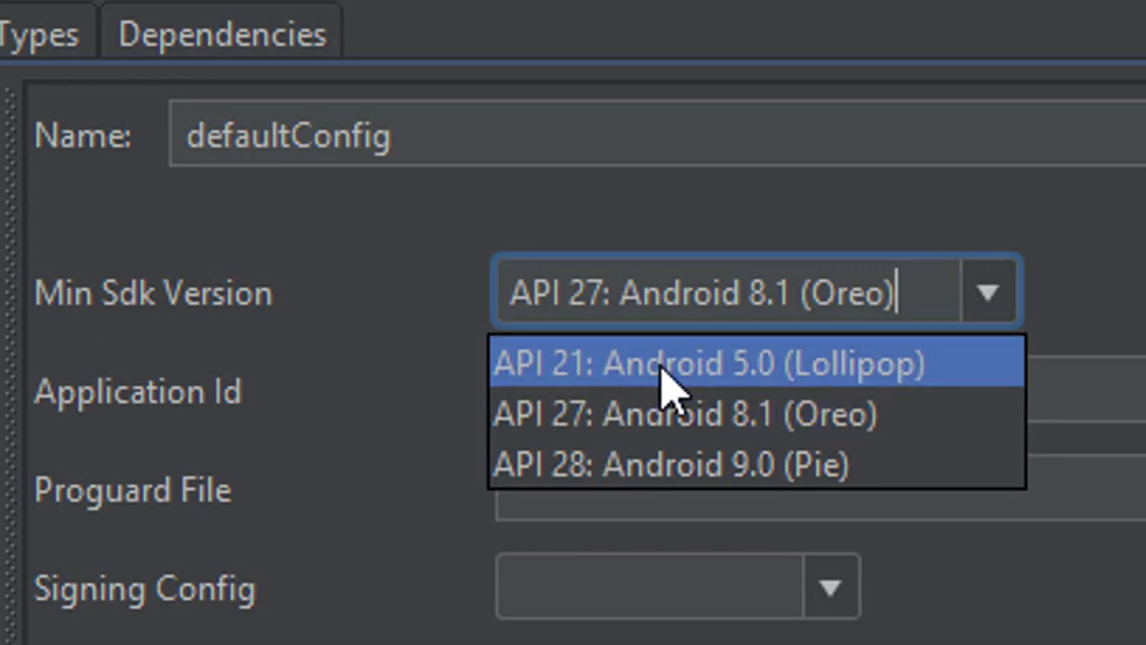
Choose API 21: Android 5.0 (Lollipop) as the minimum SDK
left_click(708, 363)
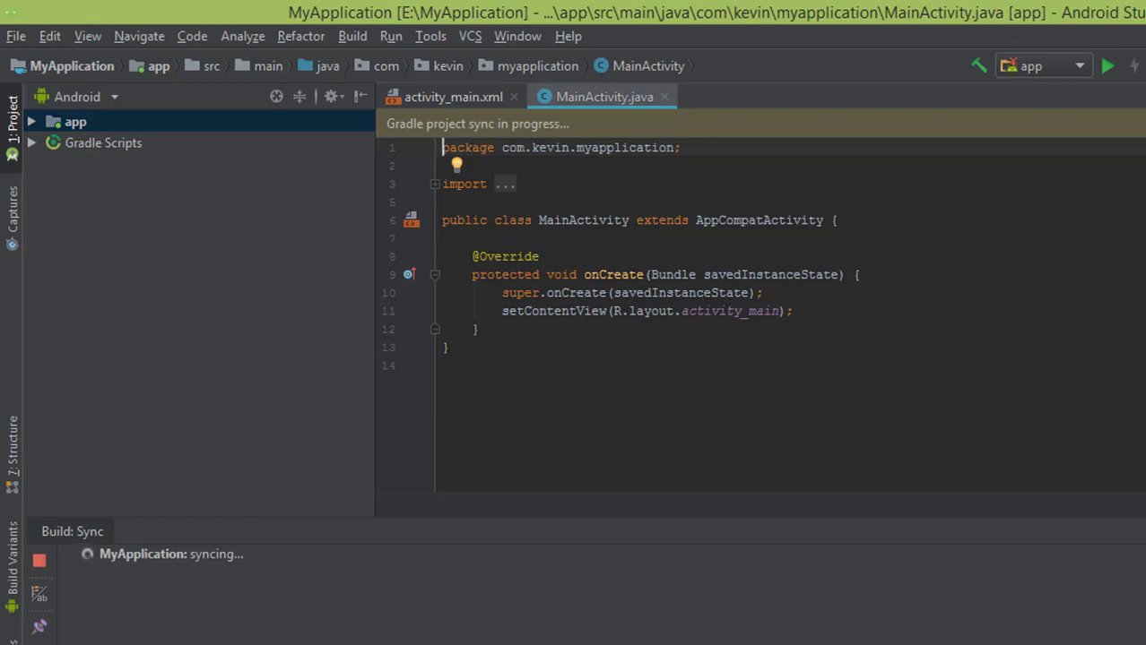
mouse_move(426, 513)
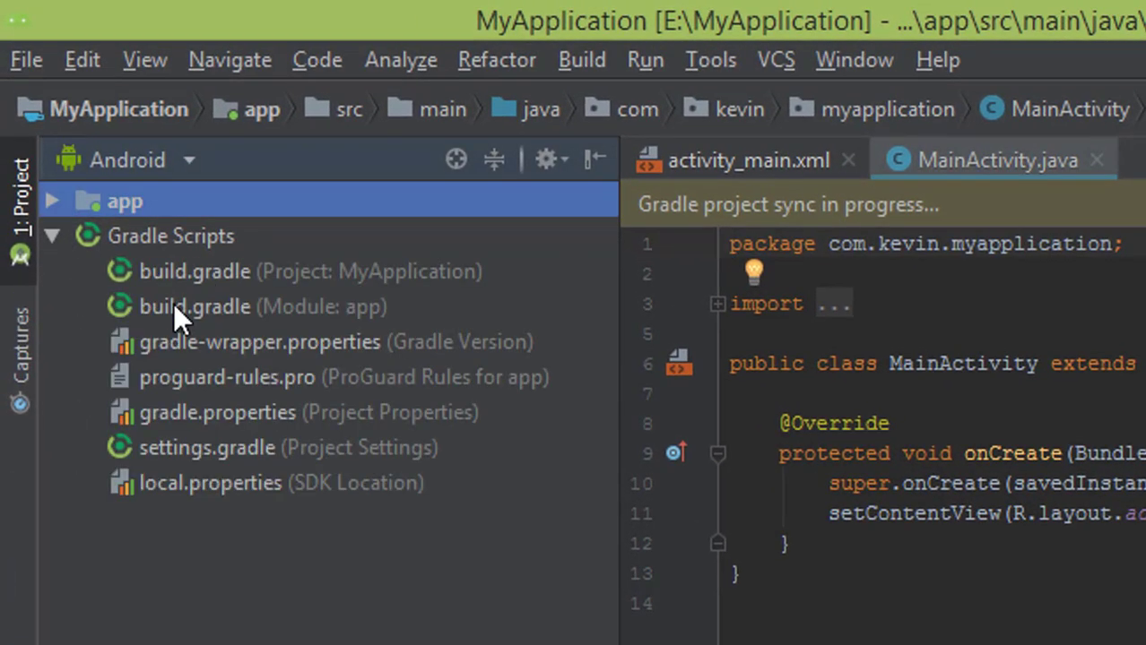
Open the app build.gradle to confirm minSdkVersion 21
left_click(194, 305)
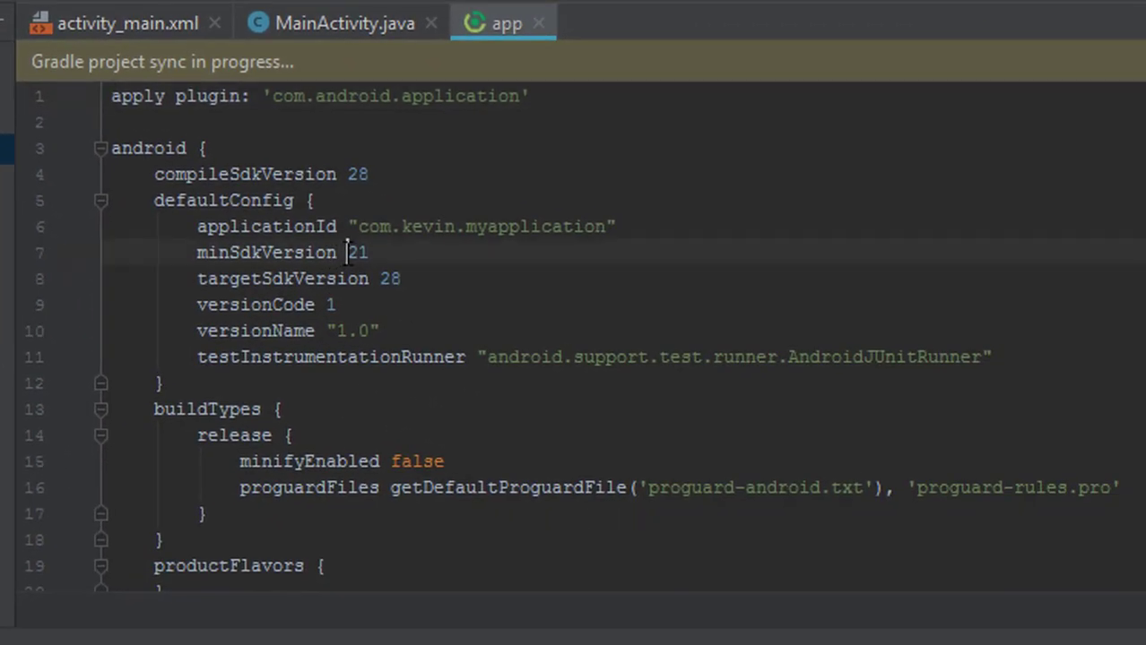
left_click(401, 277)
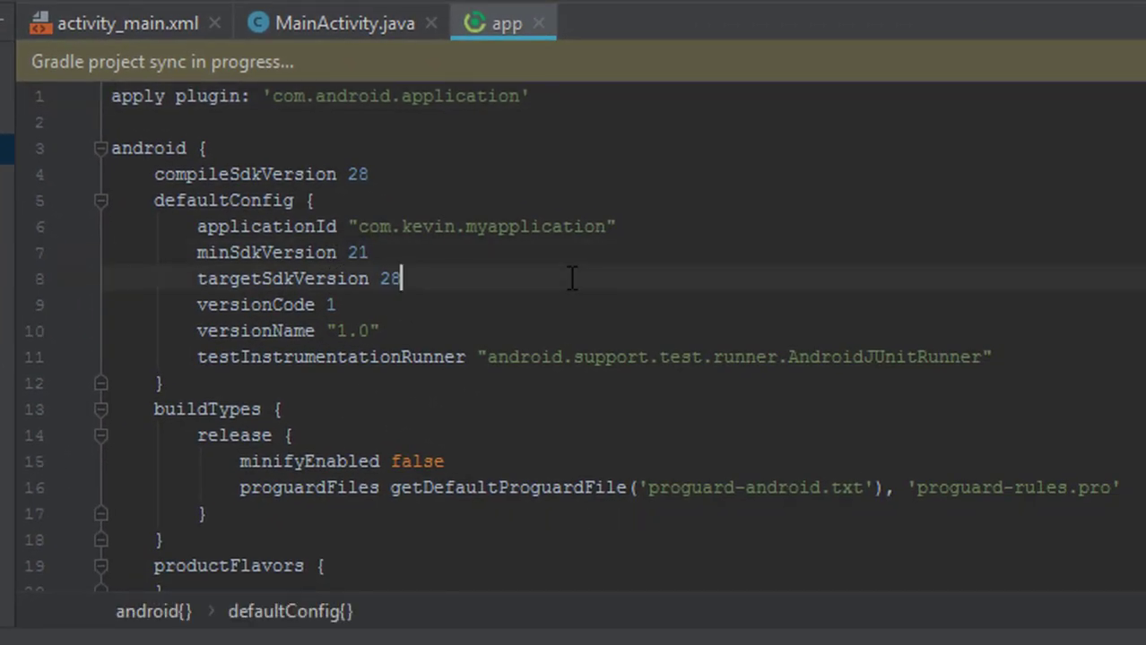